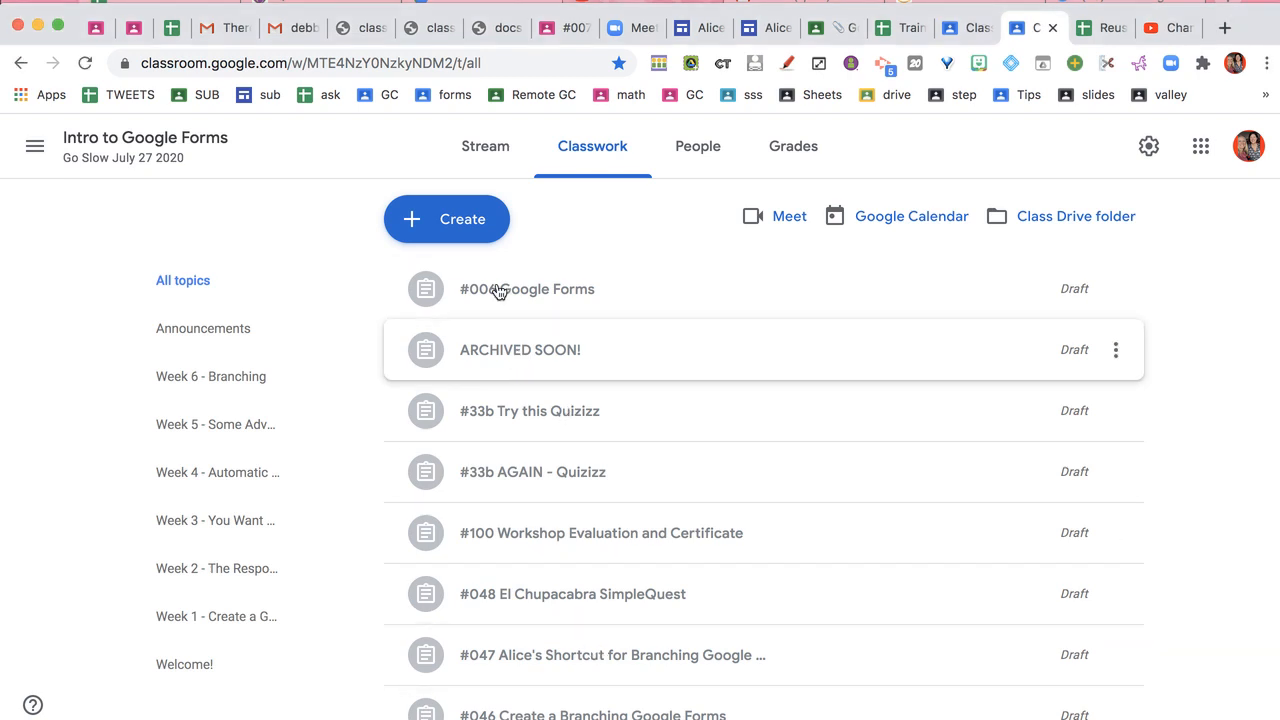
Step: Bring up the Create menu on the Intro to Google Forms Classwork page
click(446, 218)
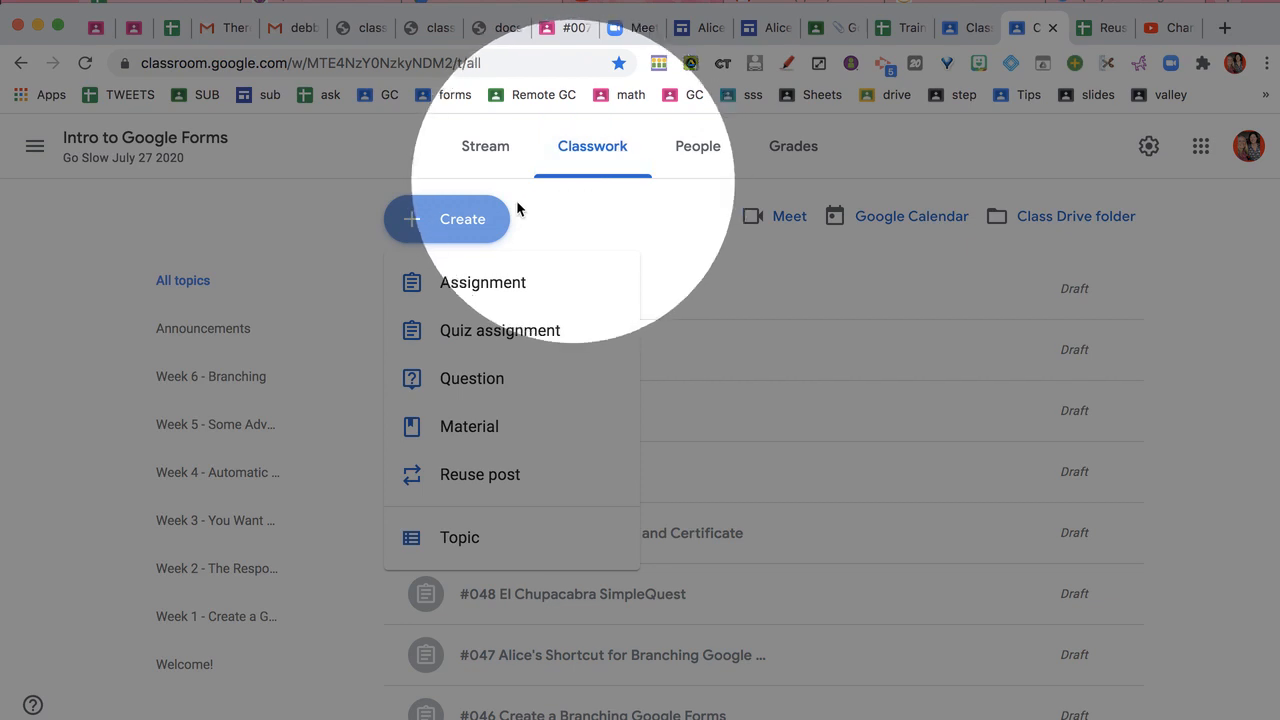
mouse_move(482, 282)
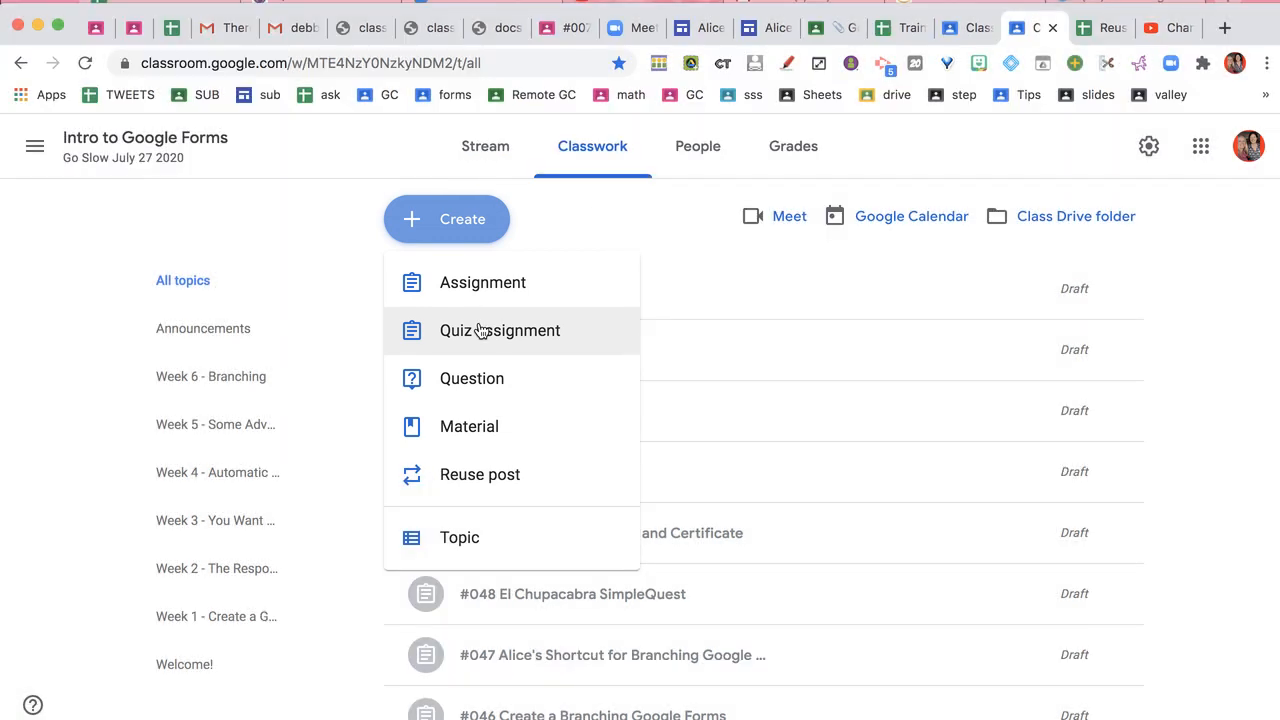
Step: Start a Quiz assignment with a Blank Quiz form attached and grade importing on
click(482, 282)
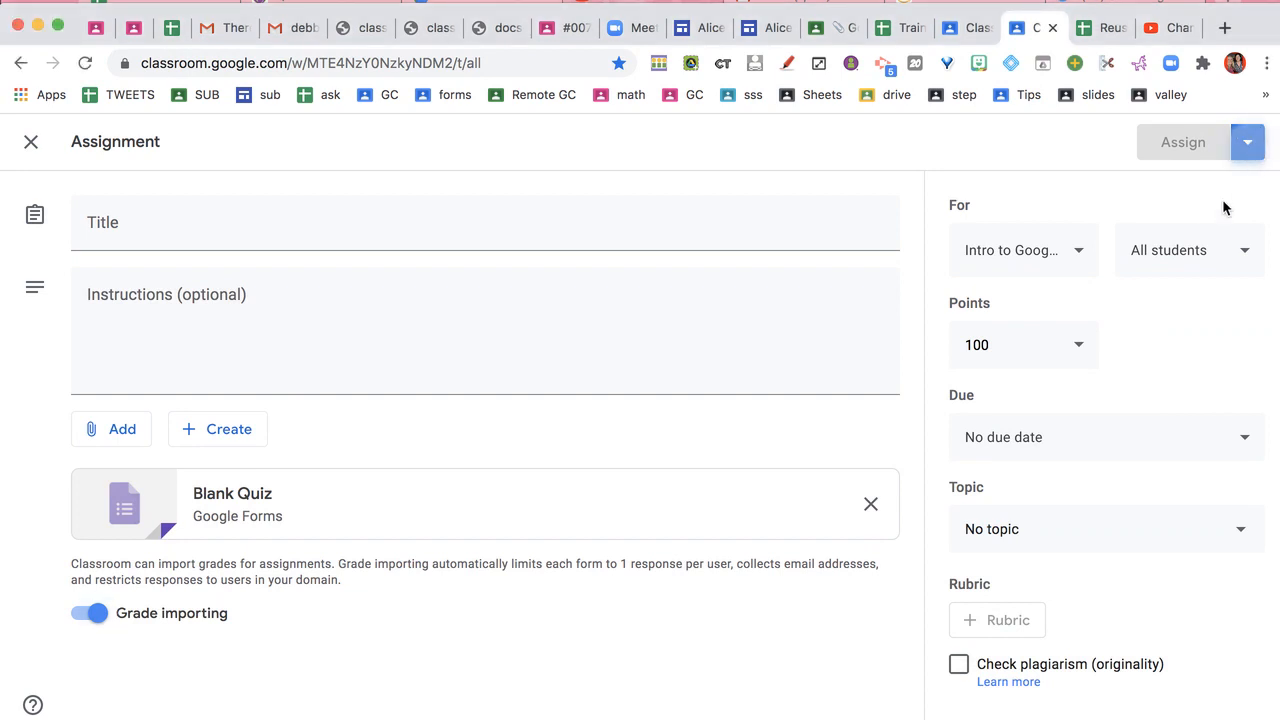
Step: Discard the quiz draft and start a regular Assignment with a new Forms file attached
click(32, 140)
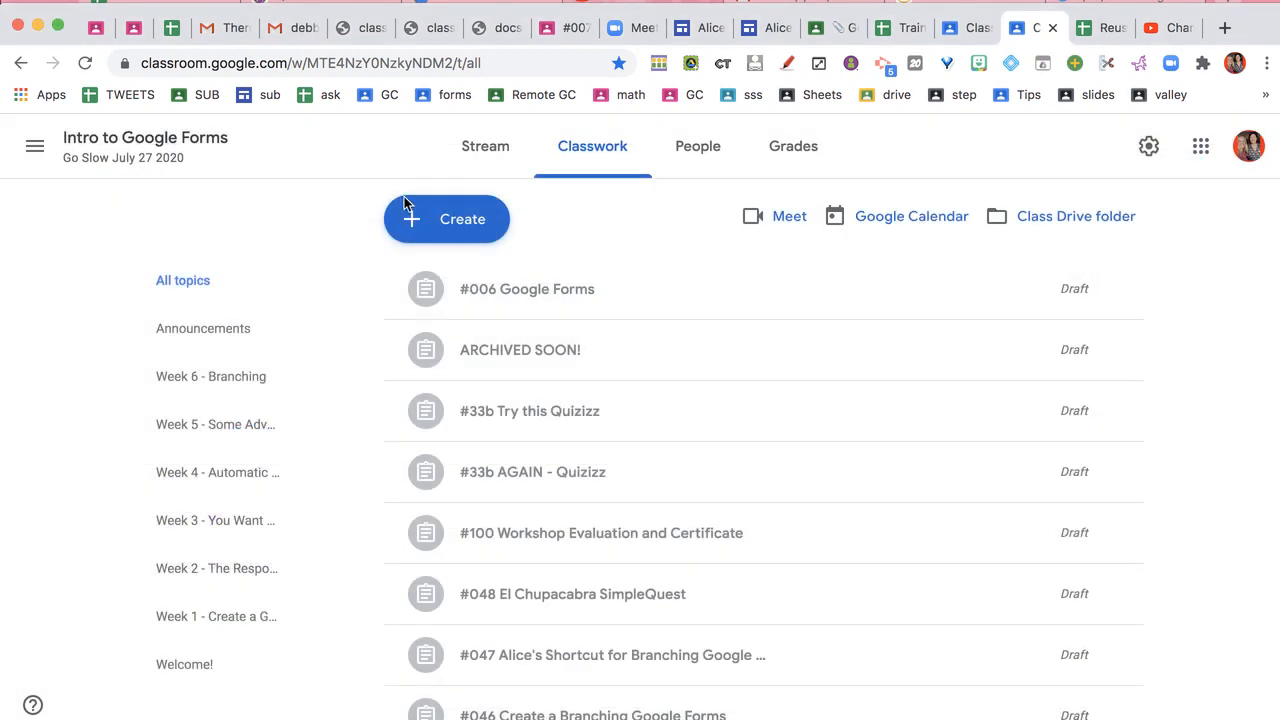
click(446, 218)
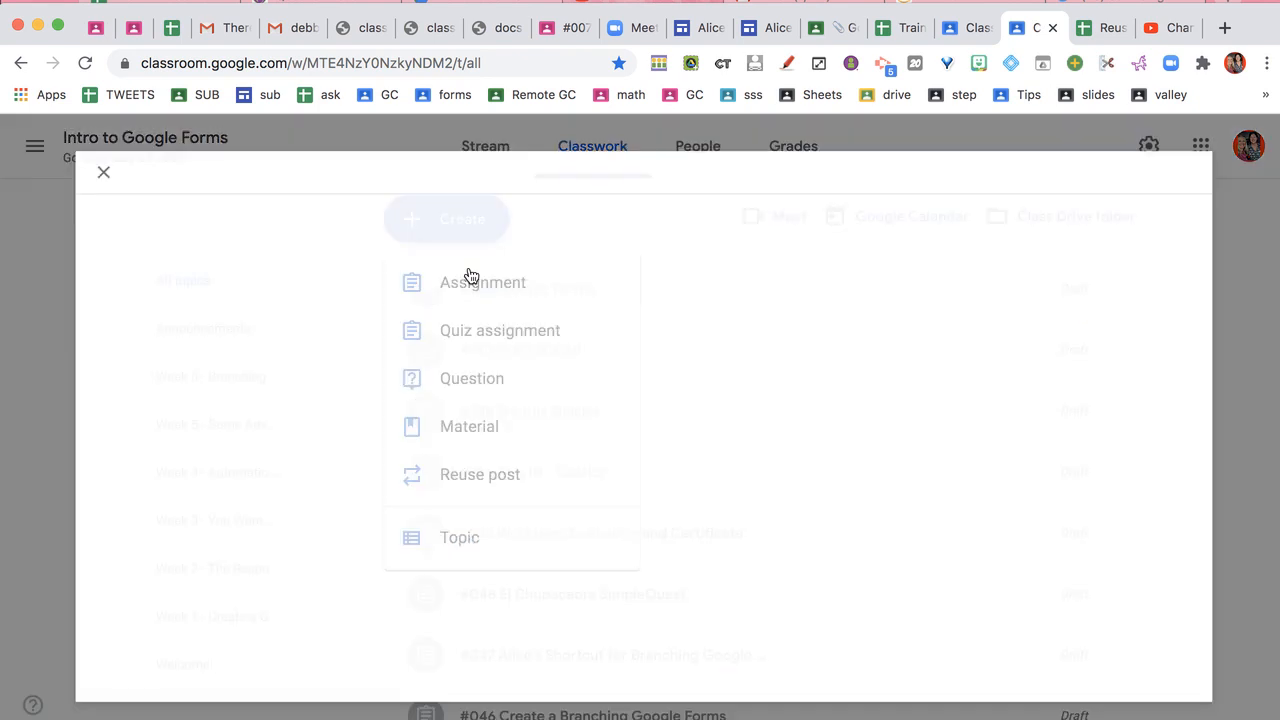
click(482, 282)
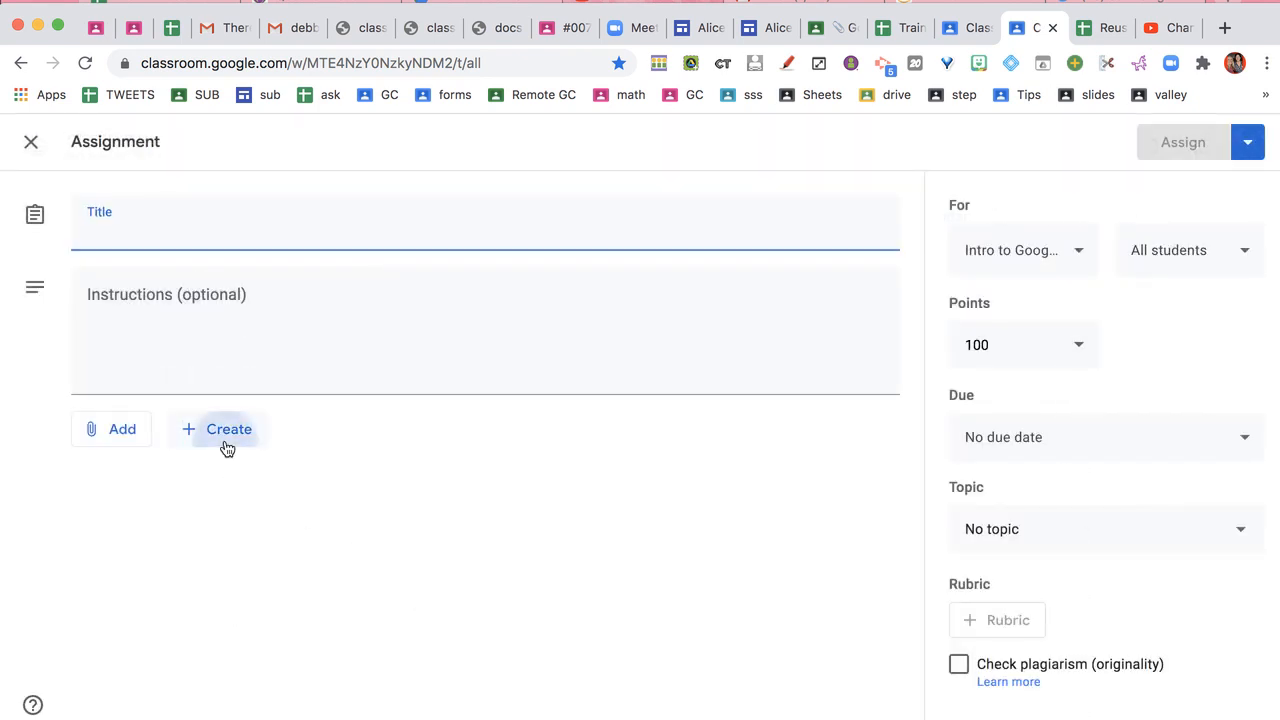
click(228, 428)
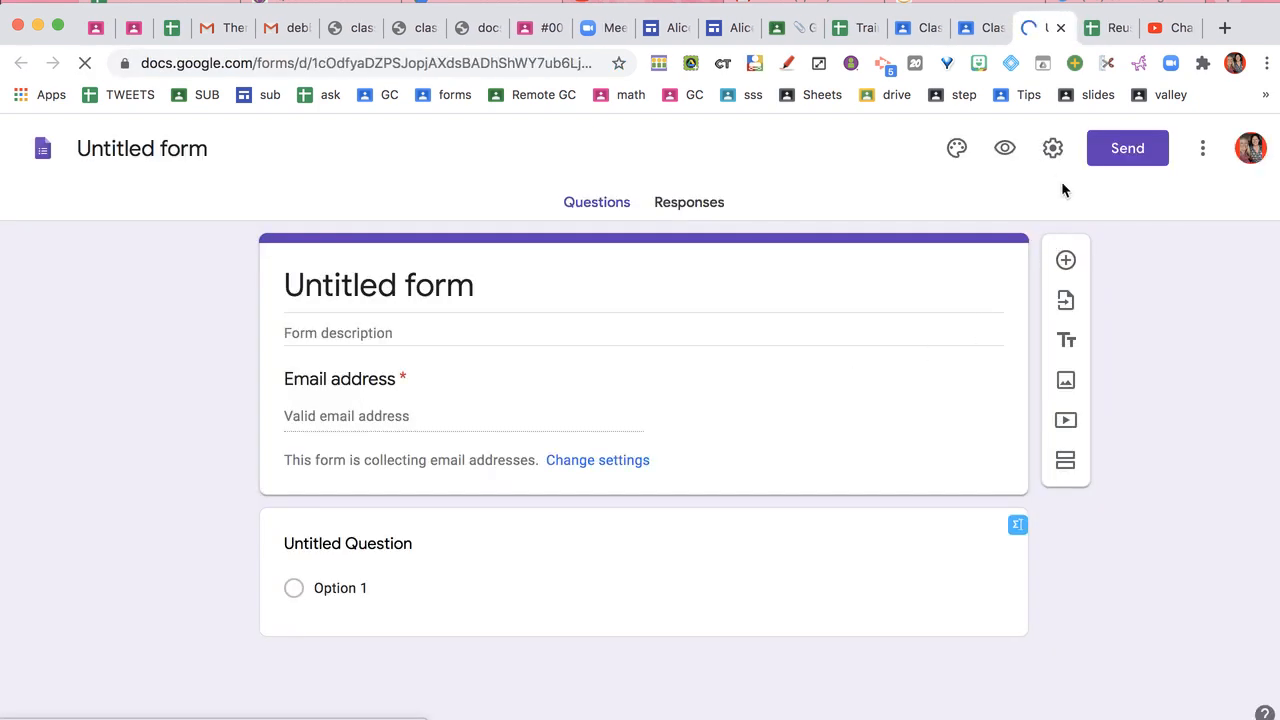
Step: Turn on Make this a quiz in the Untitled form's Settings > Quizzes
click(348, 544)
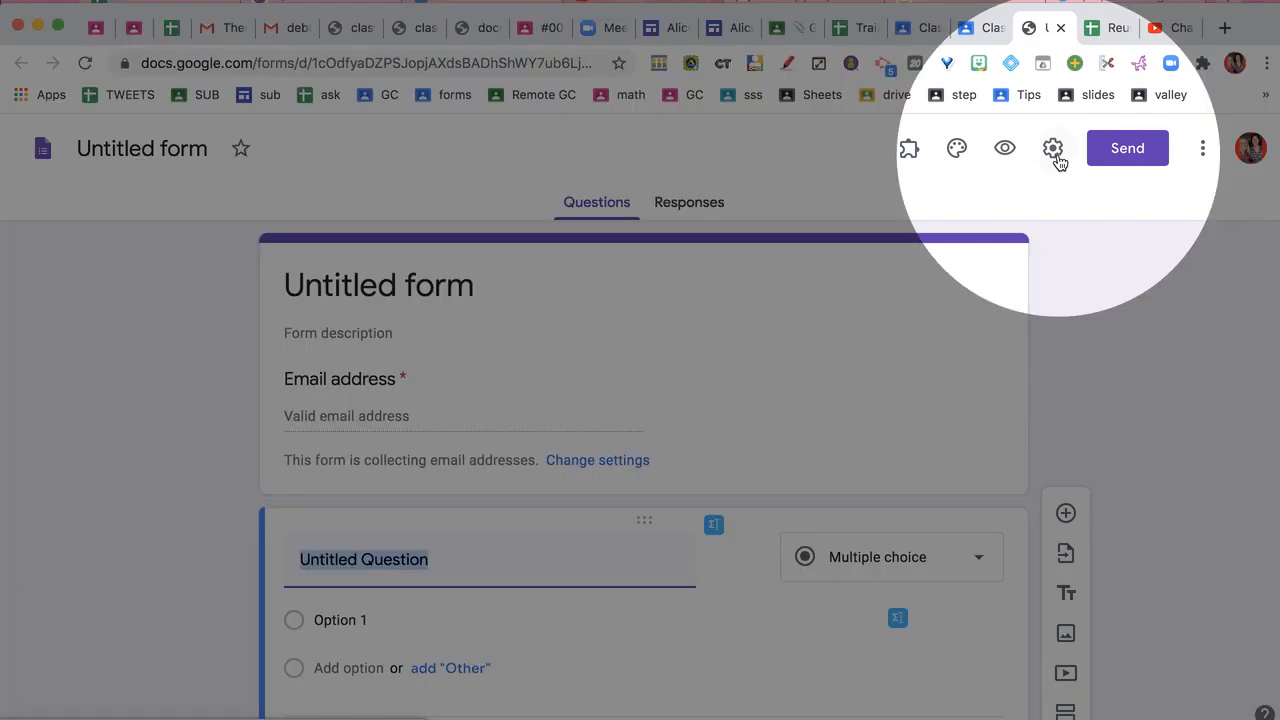
click(1052, 148)
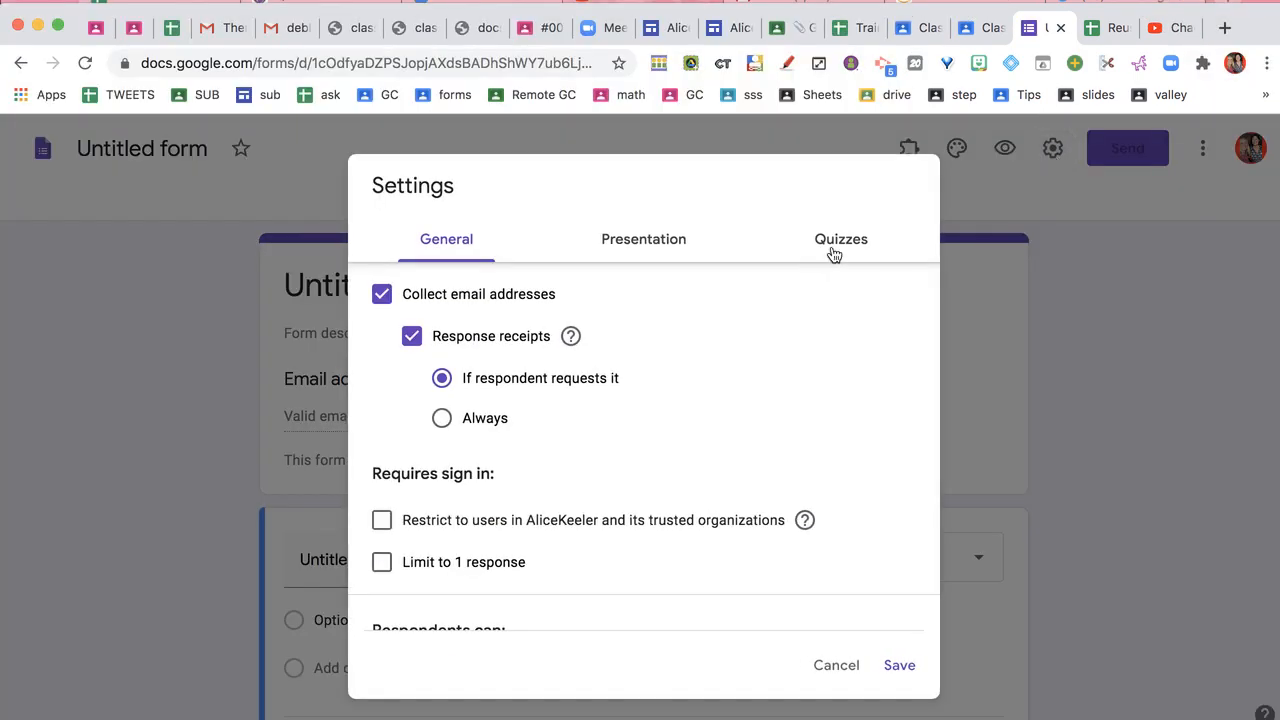
click(840, 240)
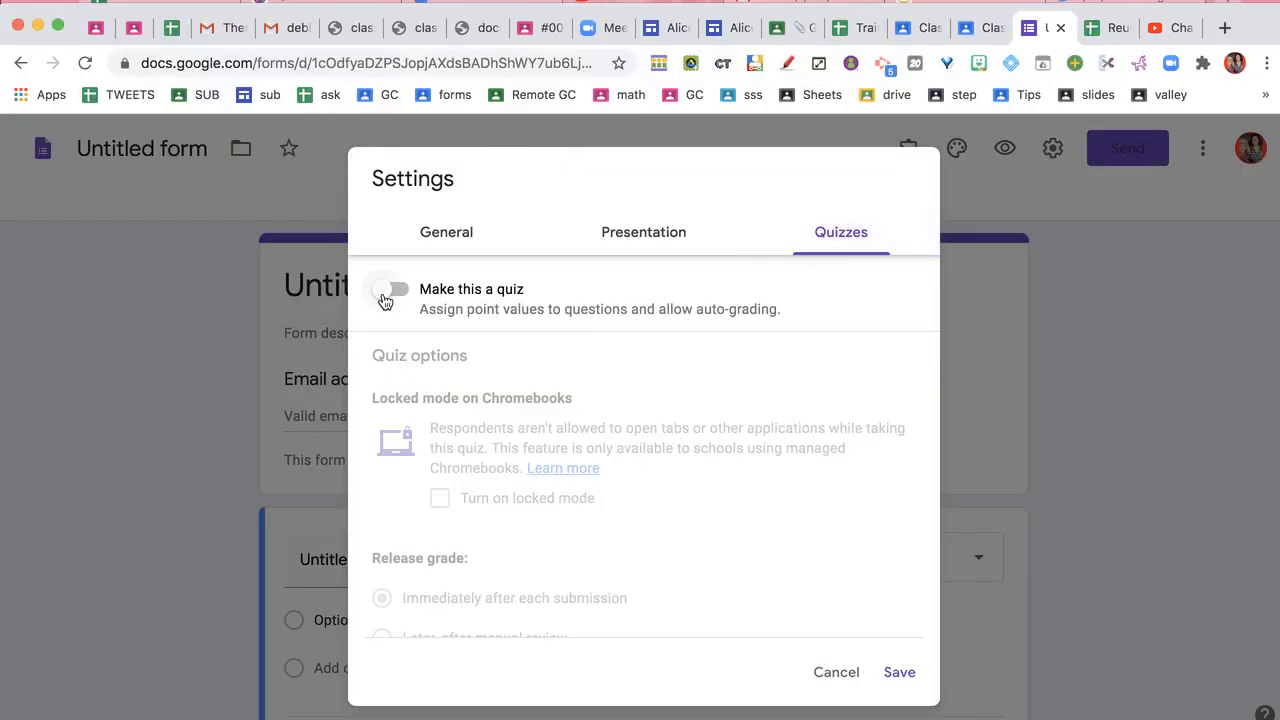
click(392, 288)
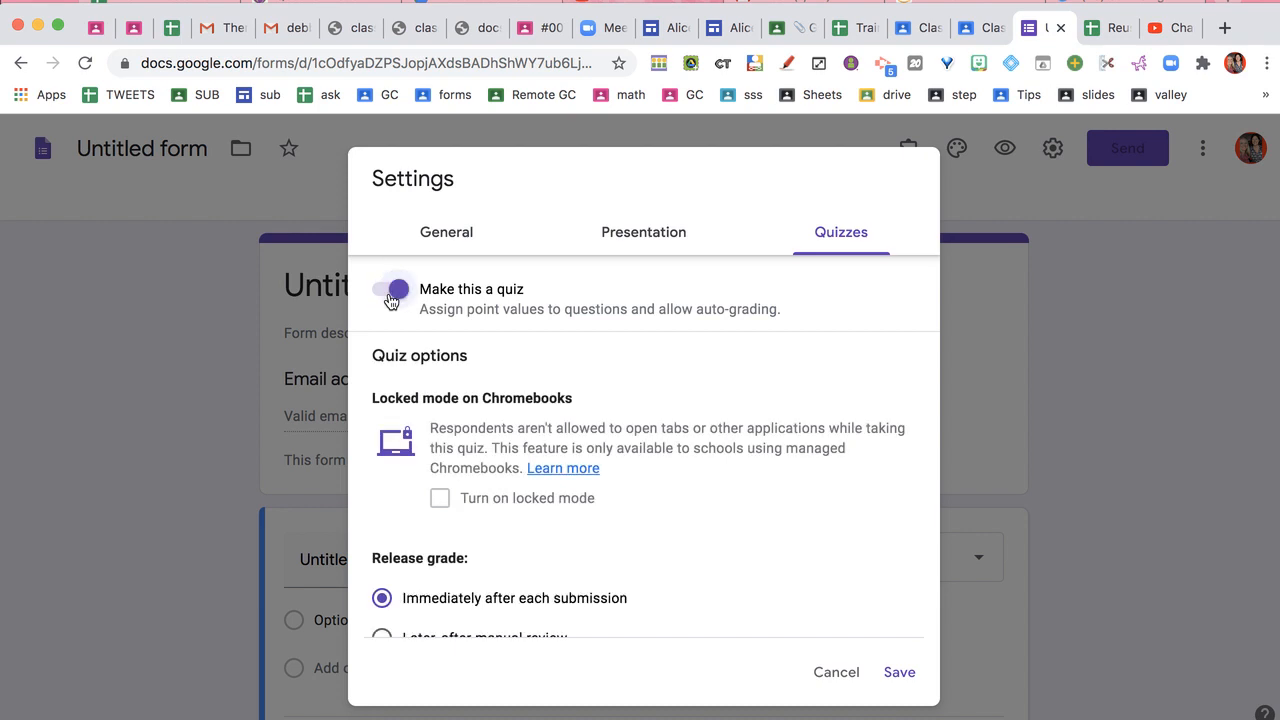